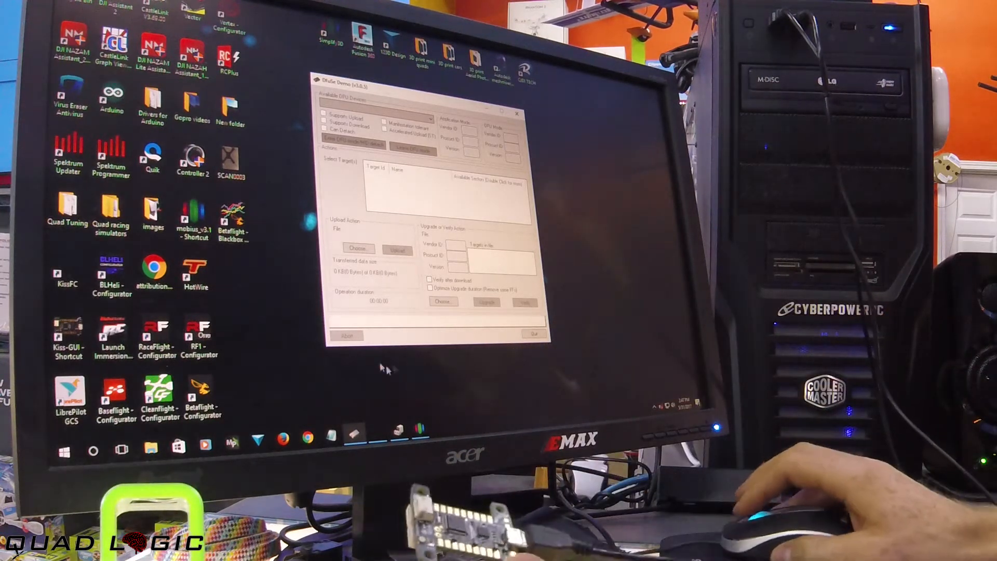
Step: Open Device Manager from the Start quick menu to find the STM32 bootloader on COM21
left_click(65, 449)
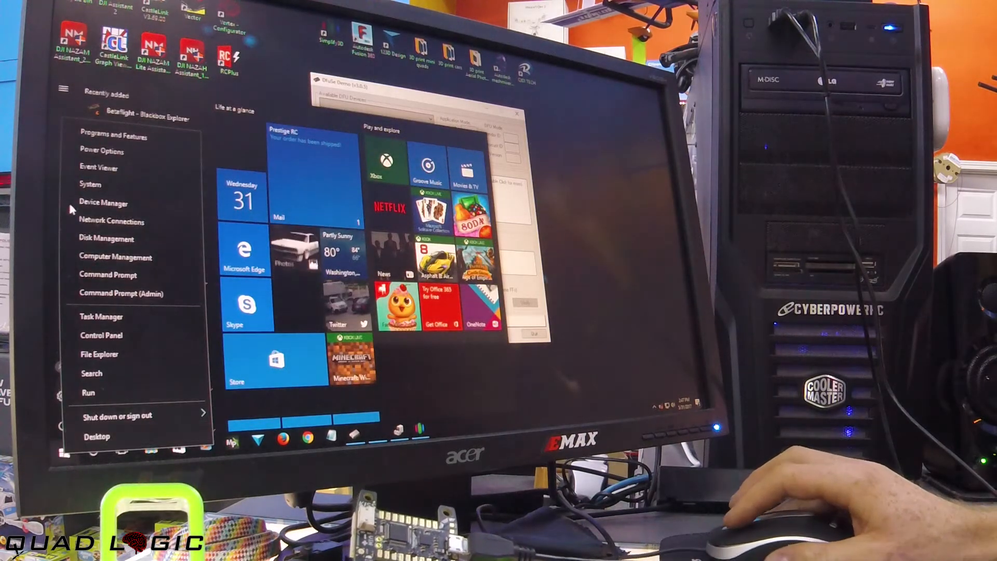
left_click(103, 202)
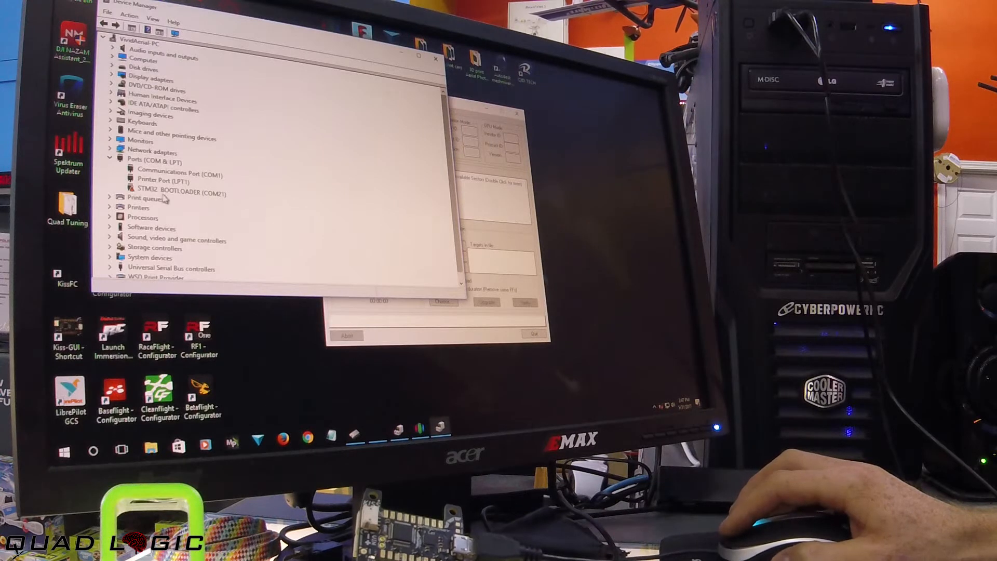
Step: Install the STM Device in DFU Mode driver manually for the STM32 BOOTLOADER device
right_click(177, 188)
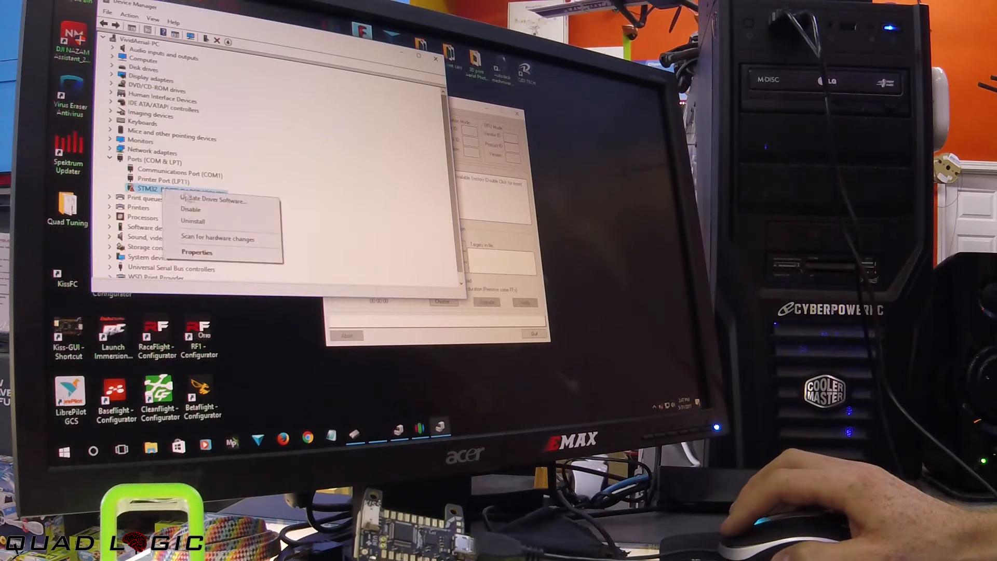
left_click(213, 199)
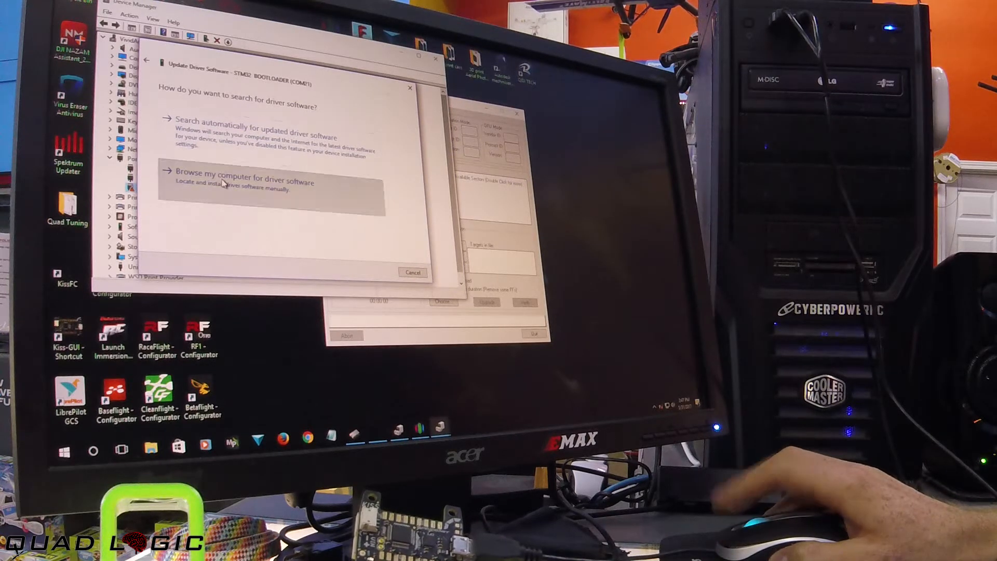
left_click(240, 180)
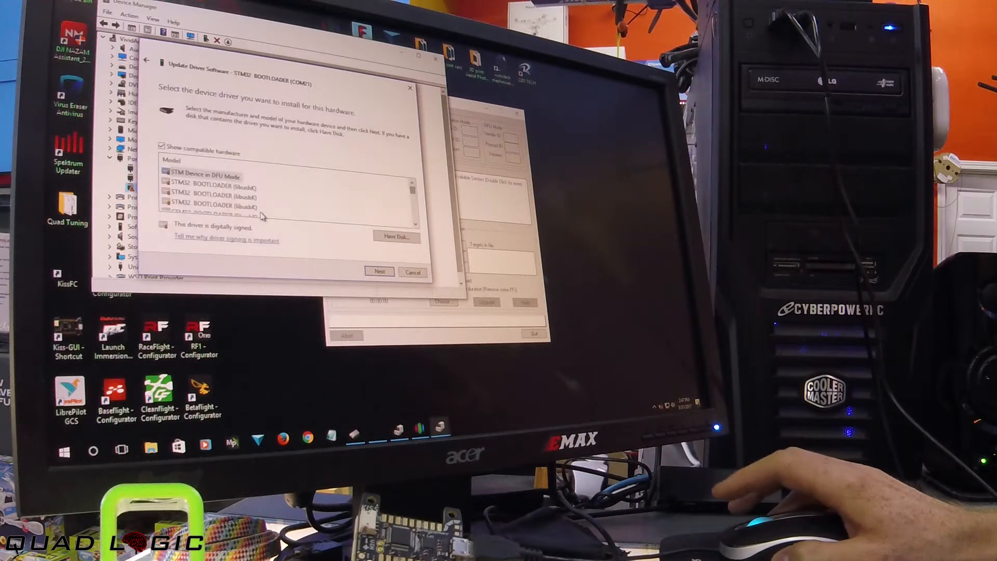
left_click(205, 176)
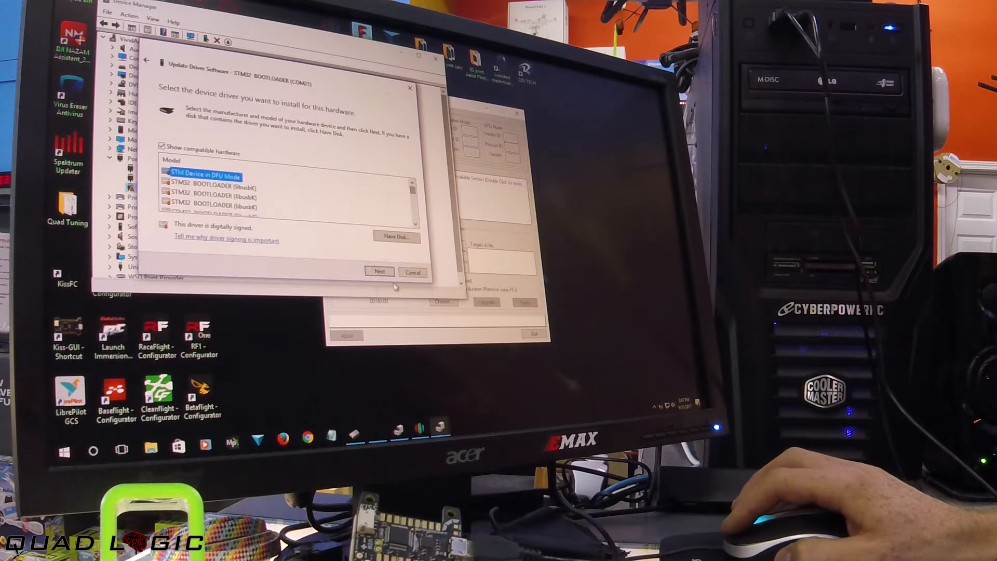
left_click(379, 271)
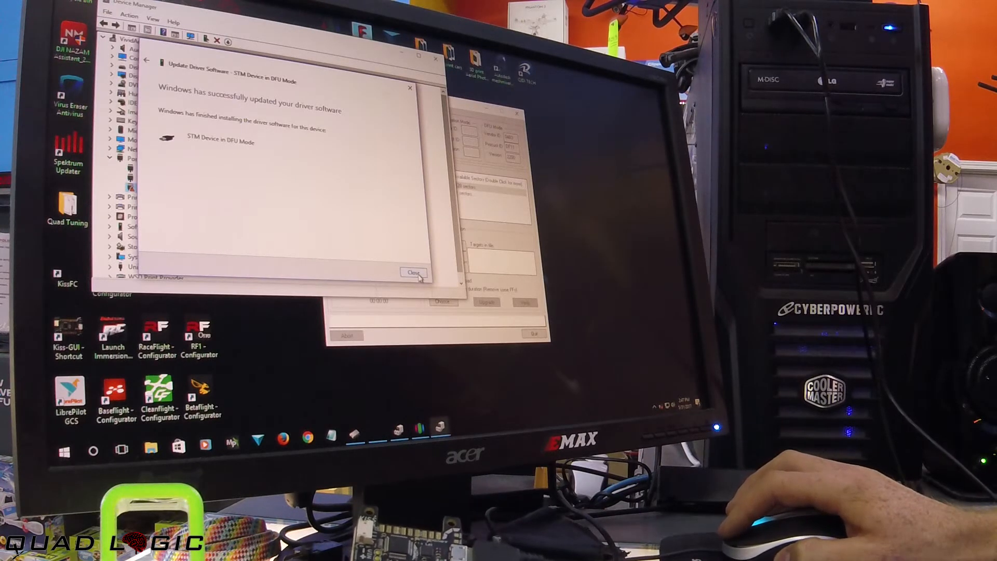
Step: Dismiss the driver notice, choose KISSFC-1.2.dfu, and run Upgrade, confirming Yes on the warning
left_click(412, 272)
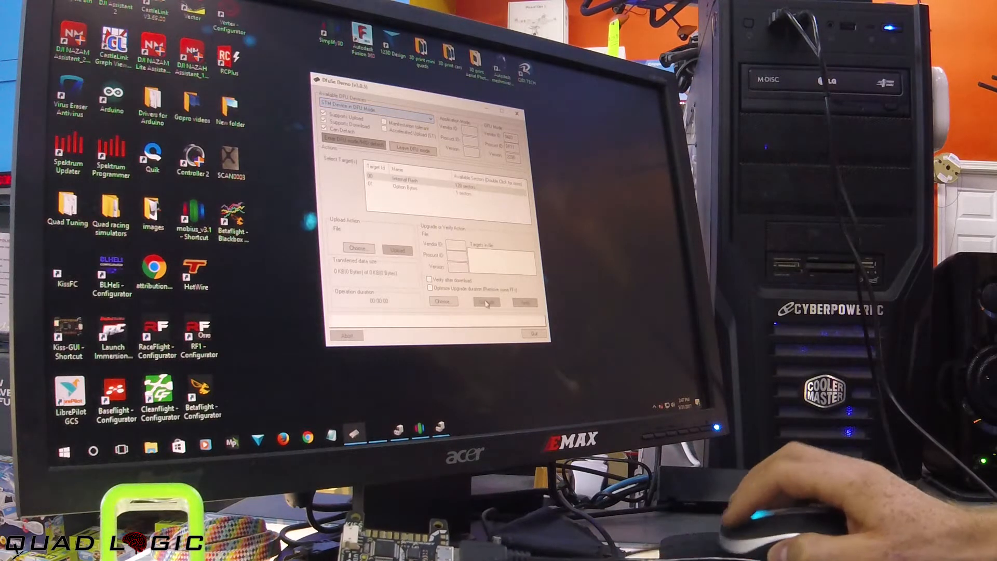
left_click(428, 279)
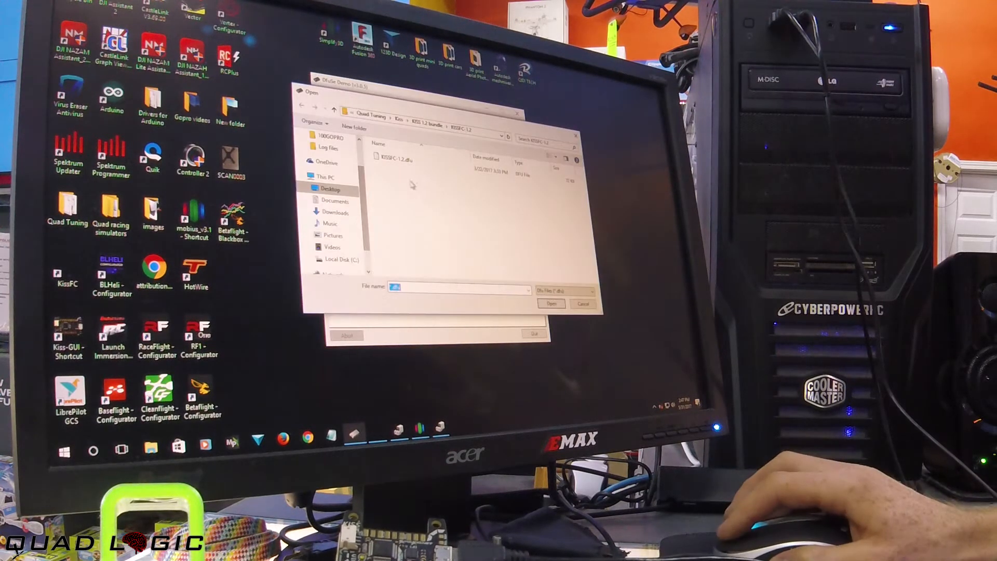
left_click(552, 303)
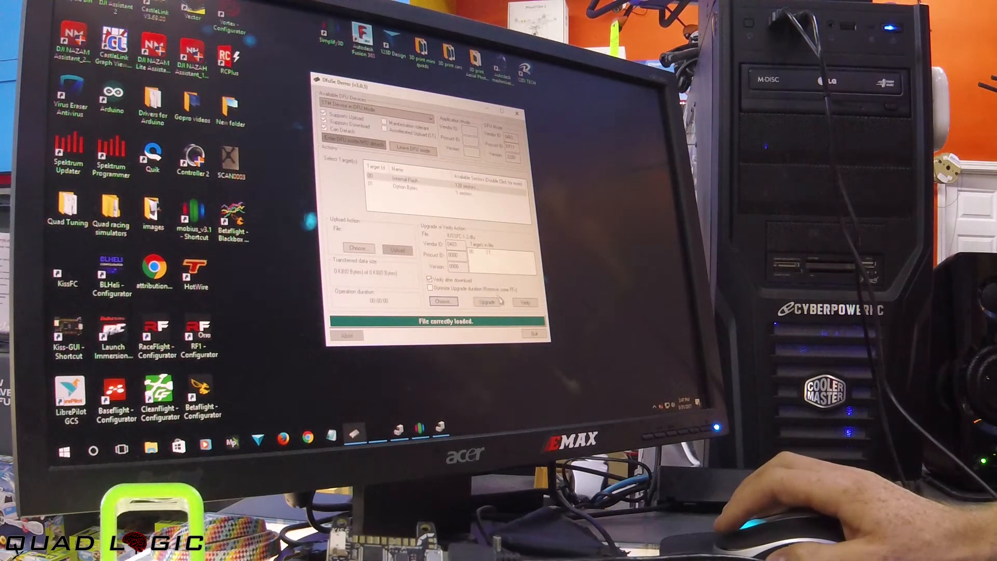
mouse_move(488, 292)
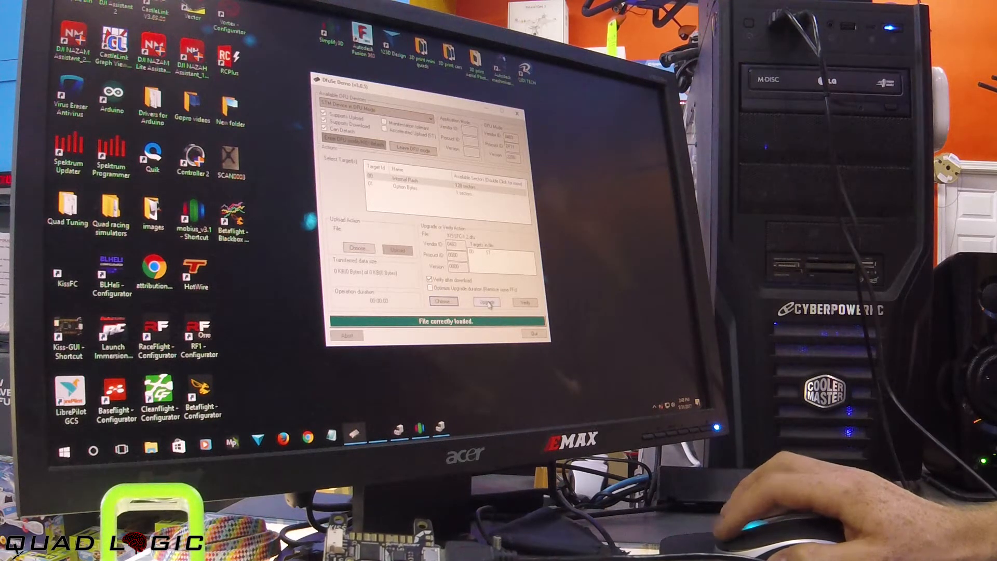
left_click(486, 301)
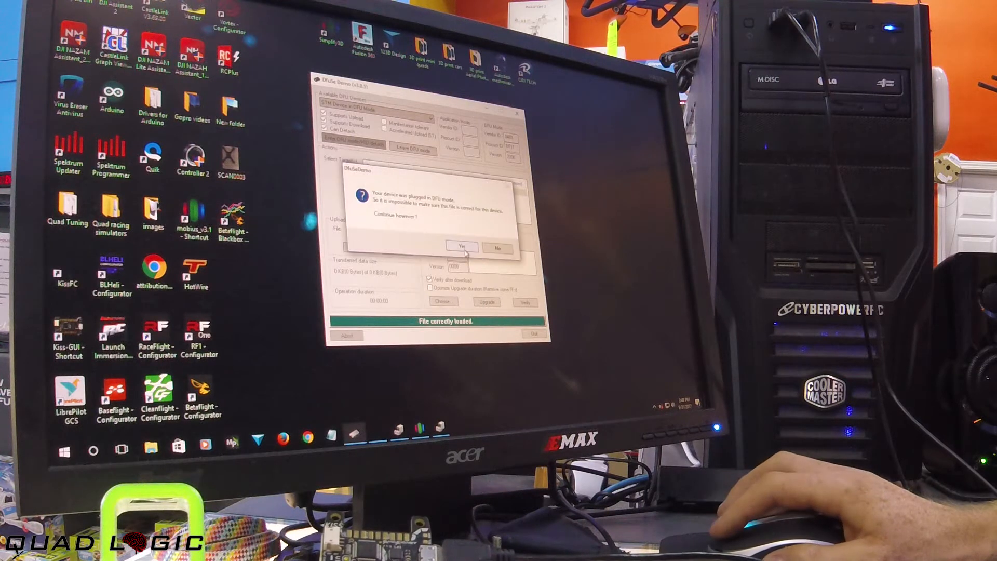
left_click(462, 247)
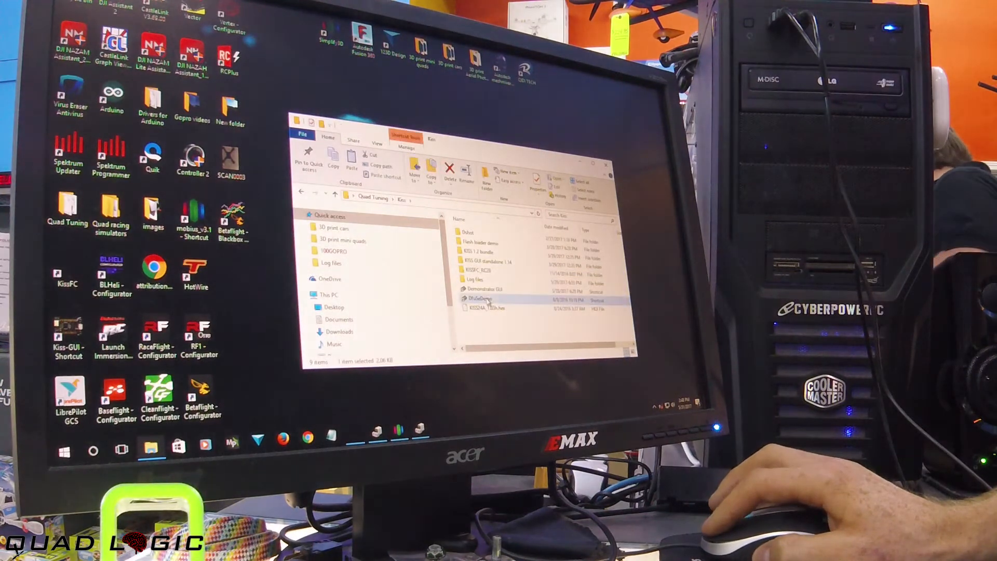
Step: Relaunch DfuSeDemo from File Explorer, reload KISSFC-1.2.dfu, and start the upgrade
double_click(479, 299)
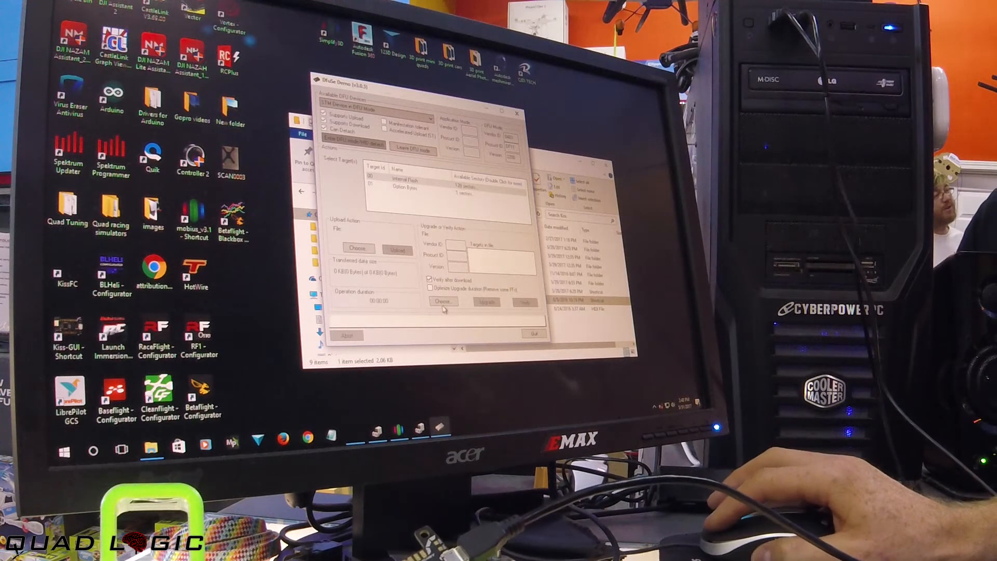
left_click(441, 301)
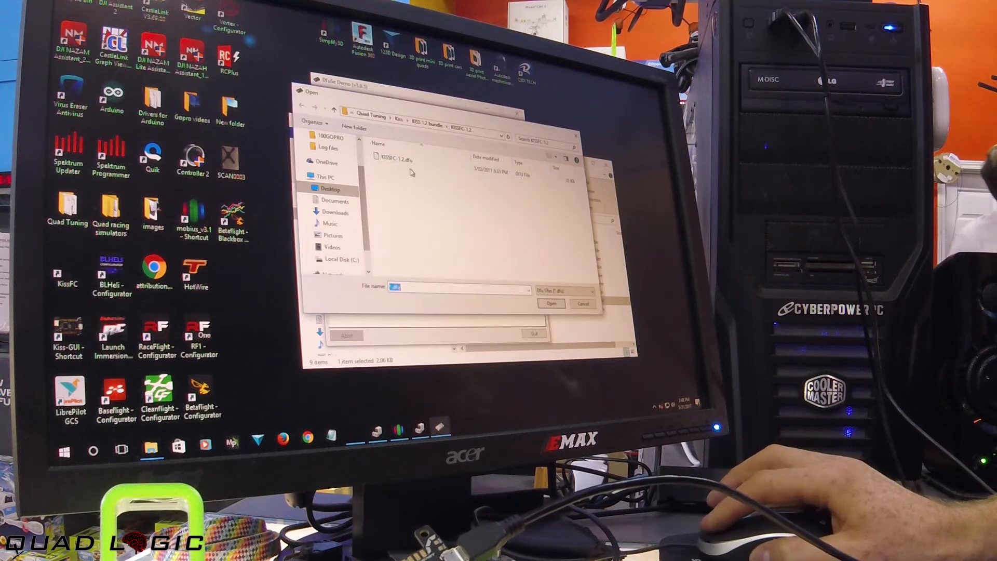
left_click(552, 303)
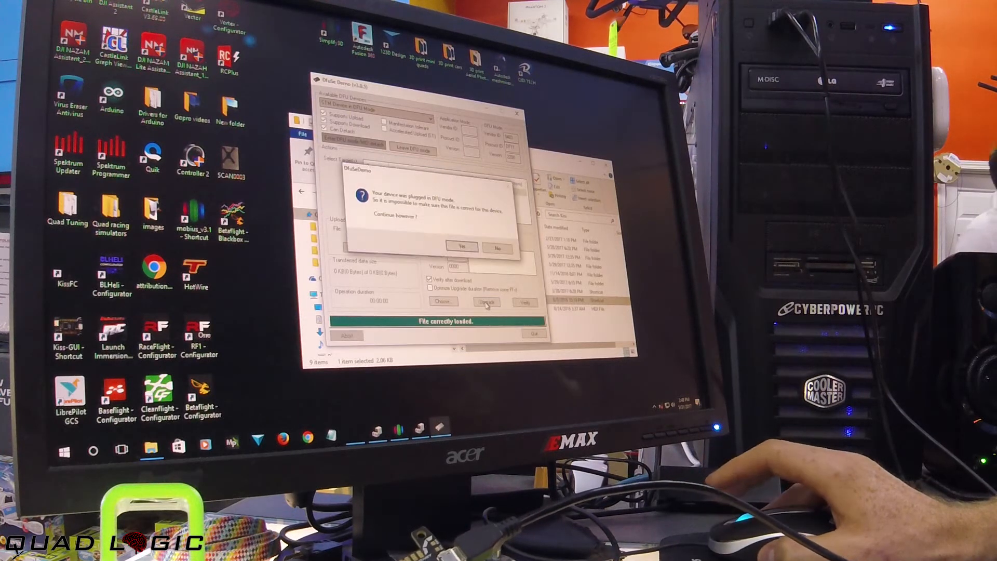
Step: Confirm Yes on the DFU-mode warning to flash the KISSFC-1.2 firmware
left_click(460, 247)
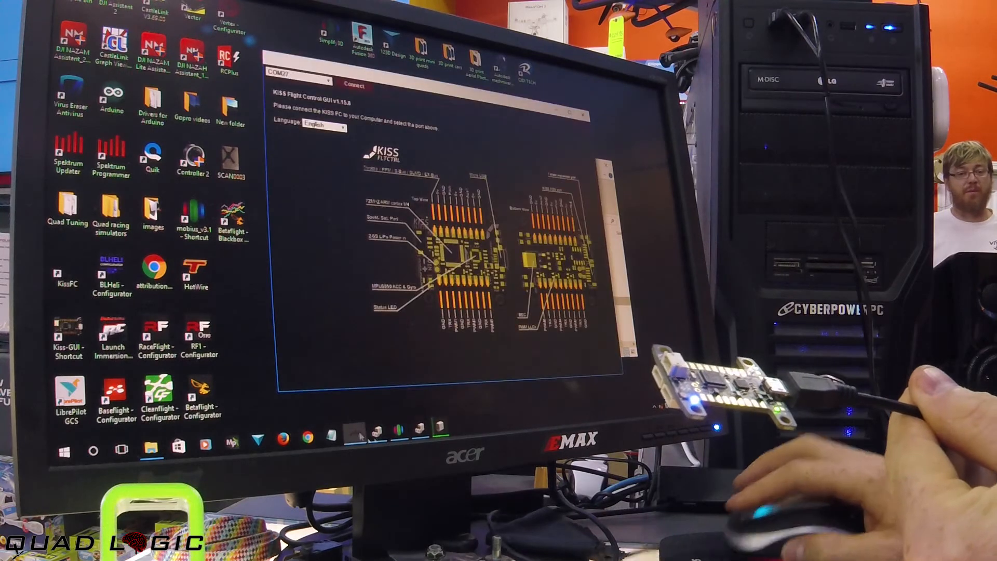
Step: Connect to the board on COM27, dismiss the driver notice, reconnect, and choose ACTIVATE NOW
left_click(353, 85)
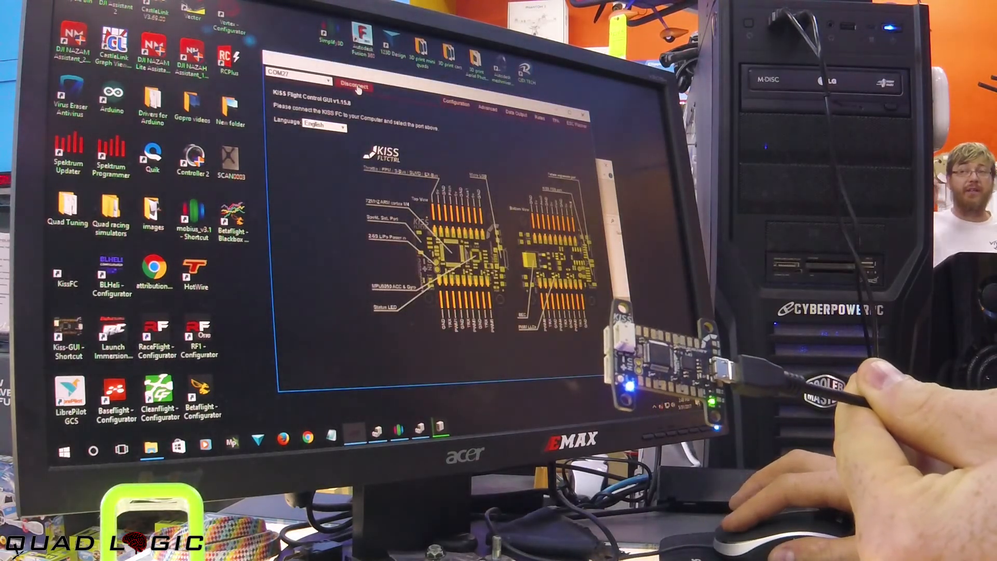
left_click(354, 86)
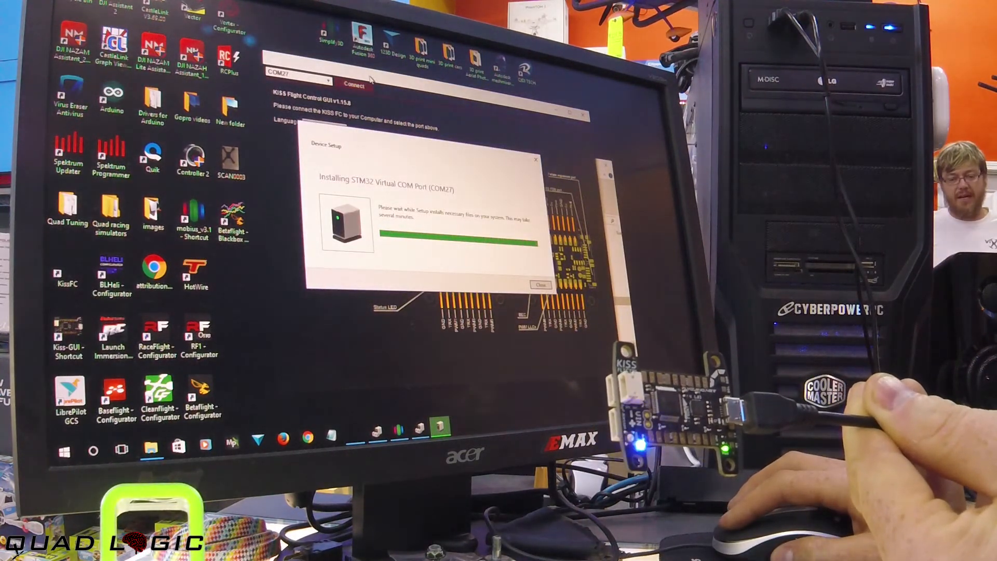
left_click(541, 284)
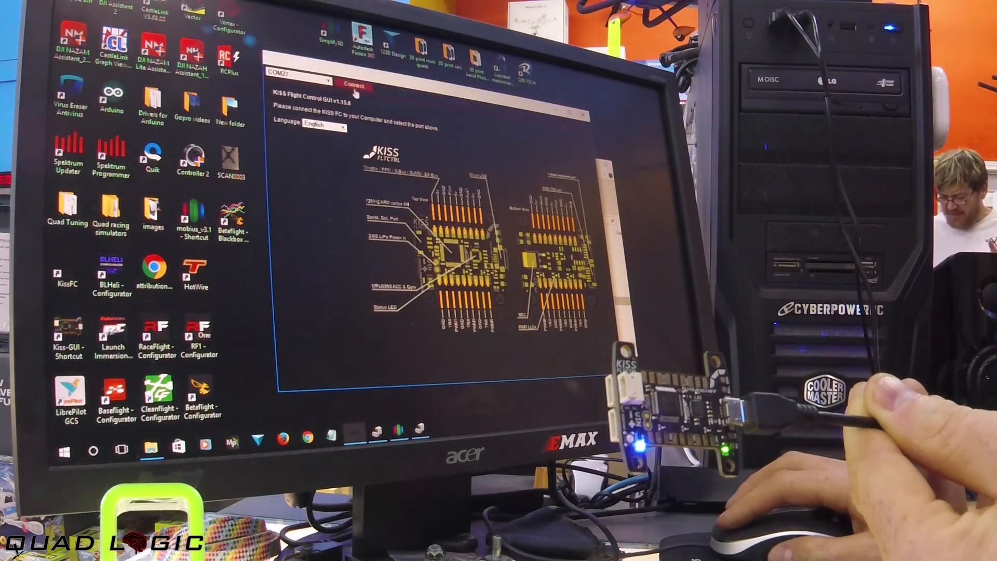
left_click(353, 84)
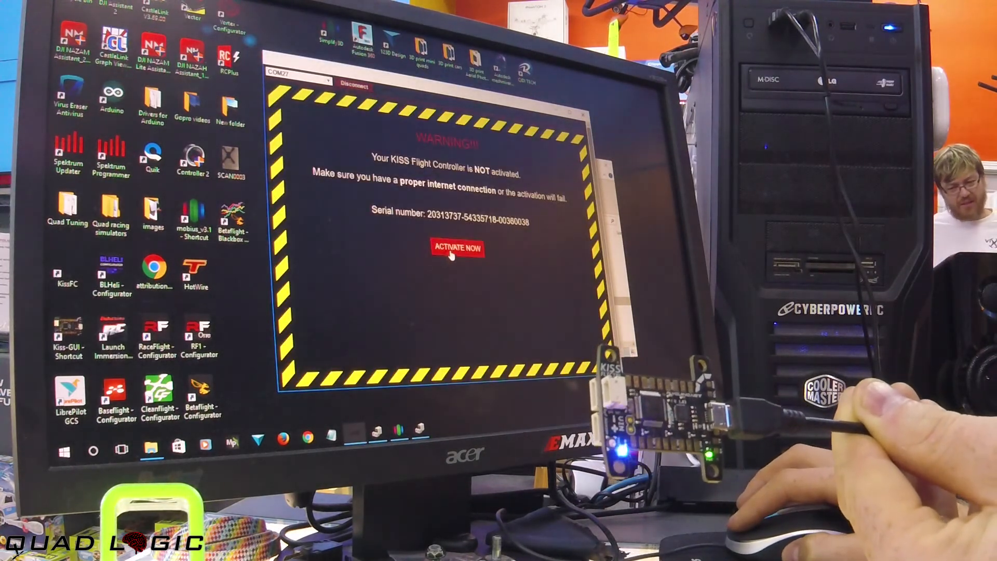
left_click(457, 248)
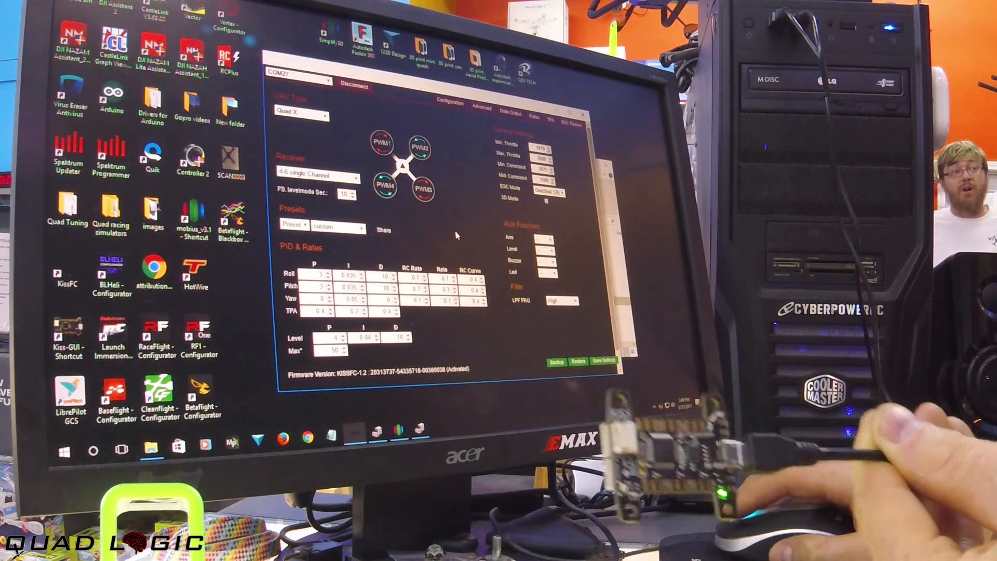